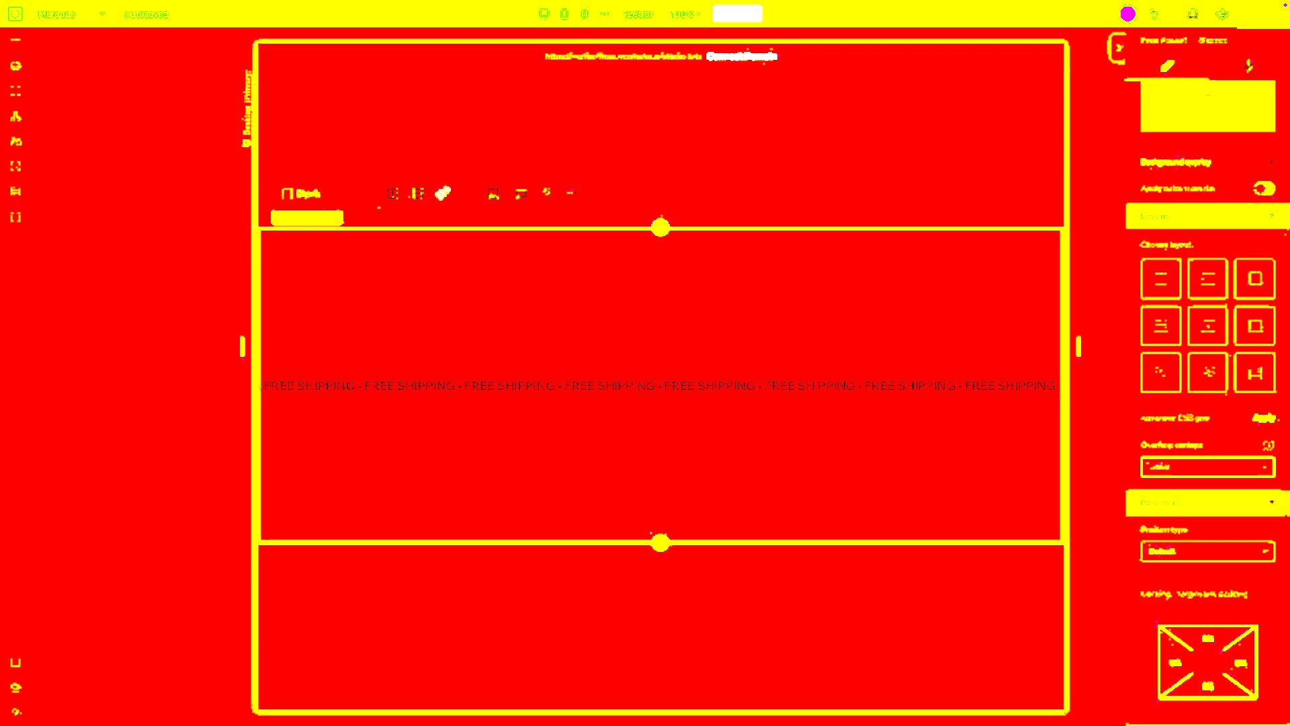
Step: Set the FREE SHIPPING marquee section's Overflow content option to Hide
{"action": "left_click", "coordinate": [1206, 466]}
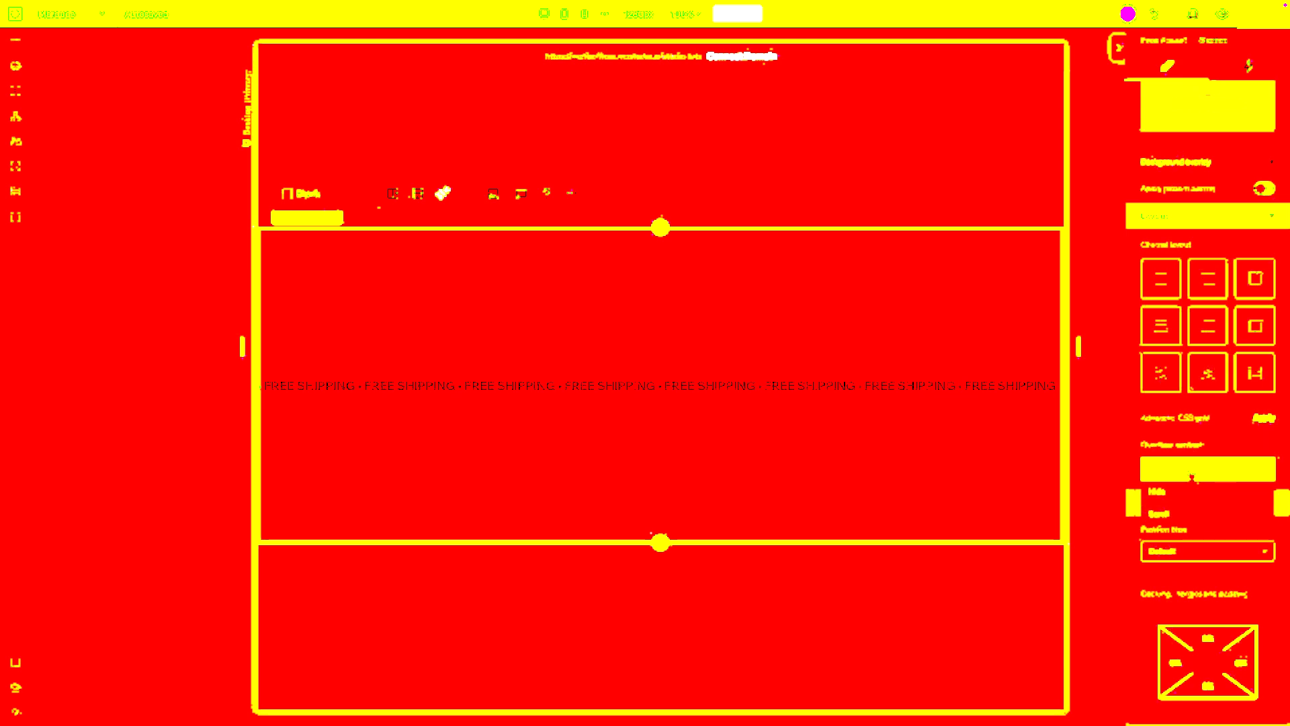
{"action": "left_click", "coordinate": [1206, 466]}
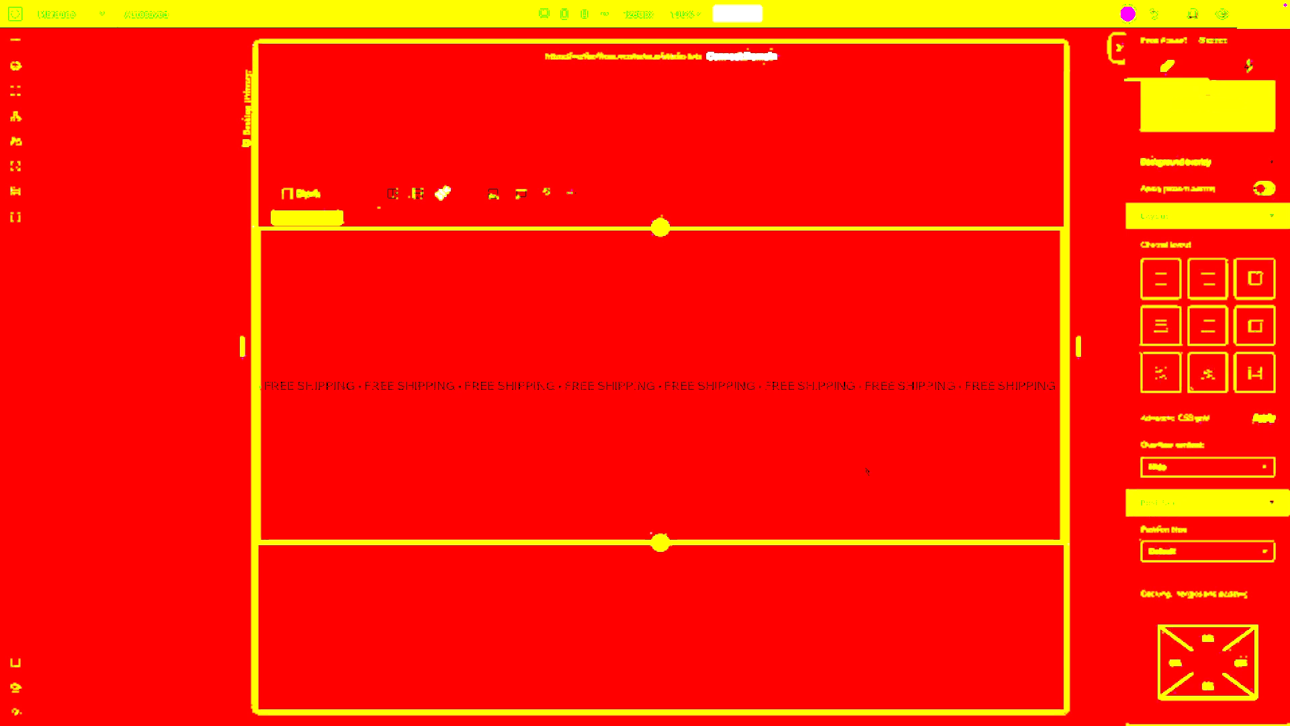